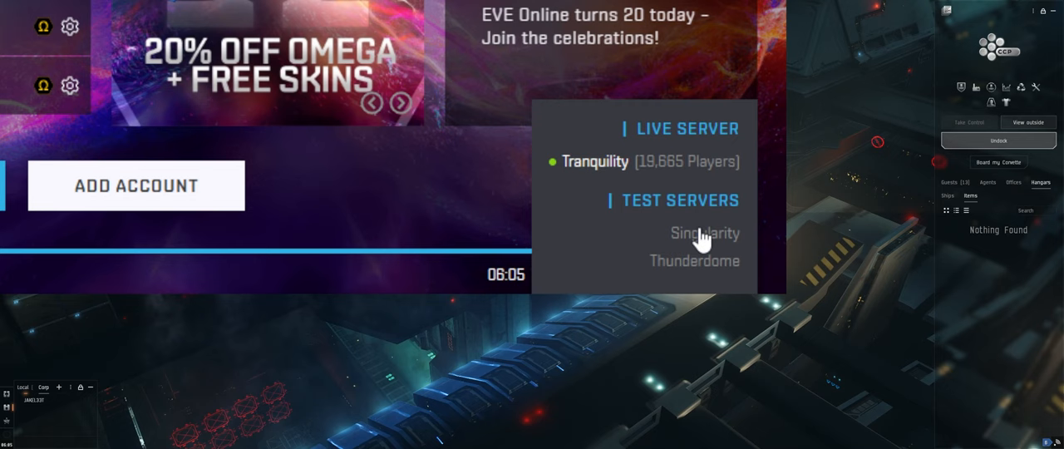
Choose the Singularity test server in the launcher's server list.
left_click(703, 233)
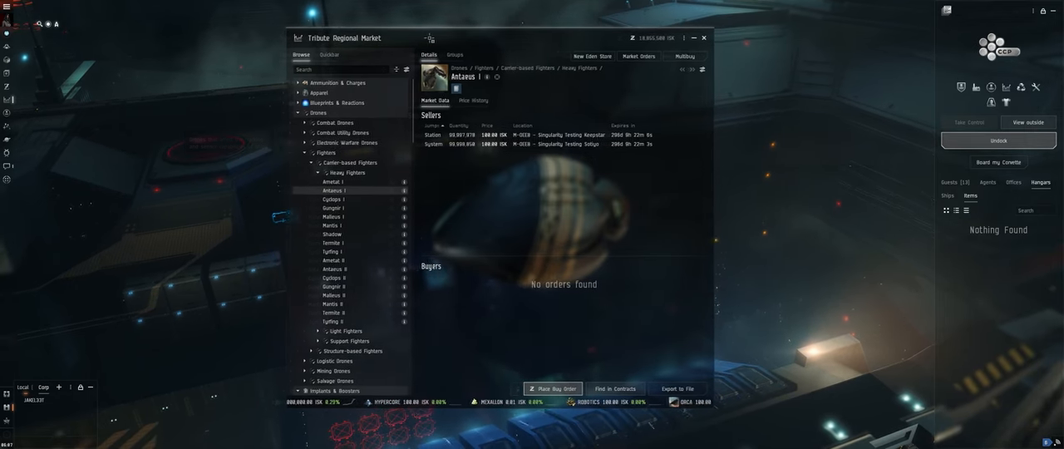
Close the Tribute Regional Market window to return to the station hangar view.
left_click(705, 37)
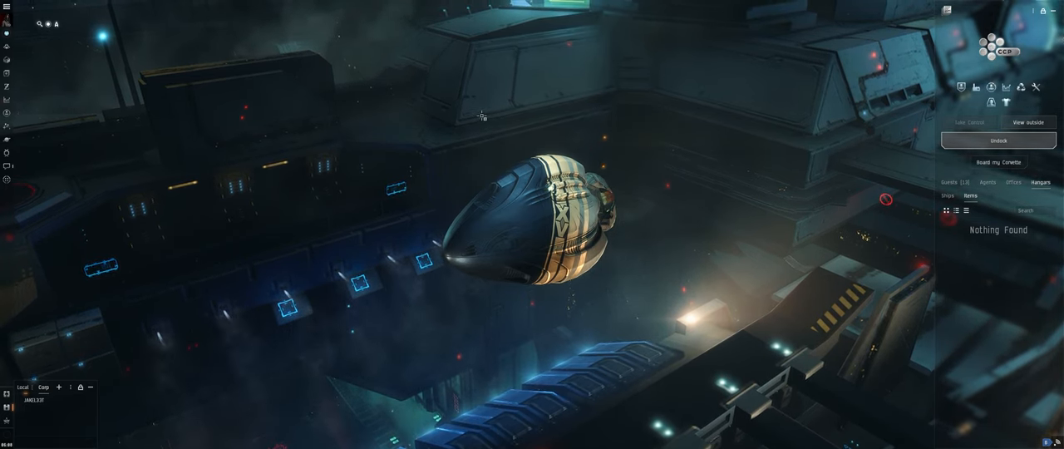
left_click(5, 10)
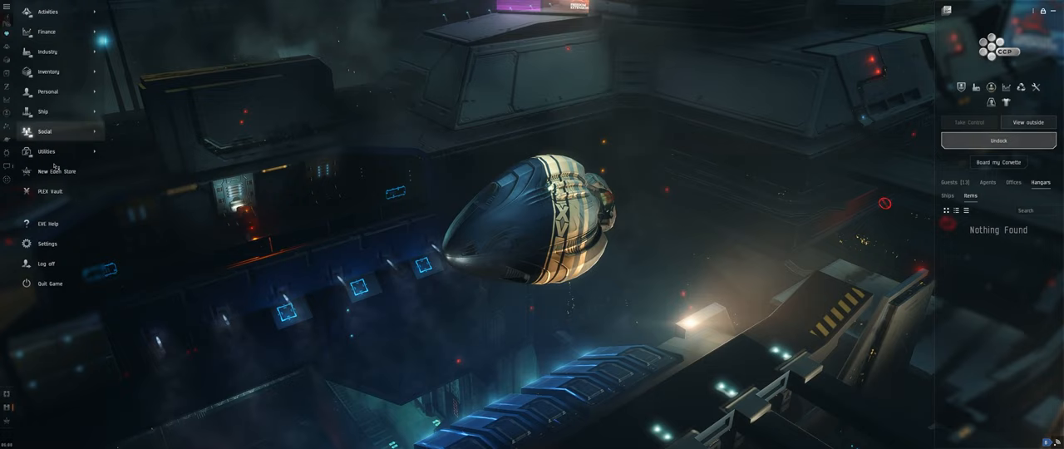
left_click(57, 171)
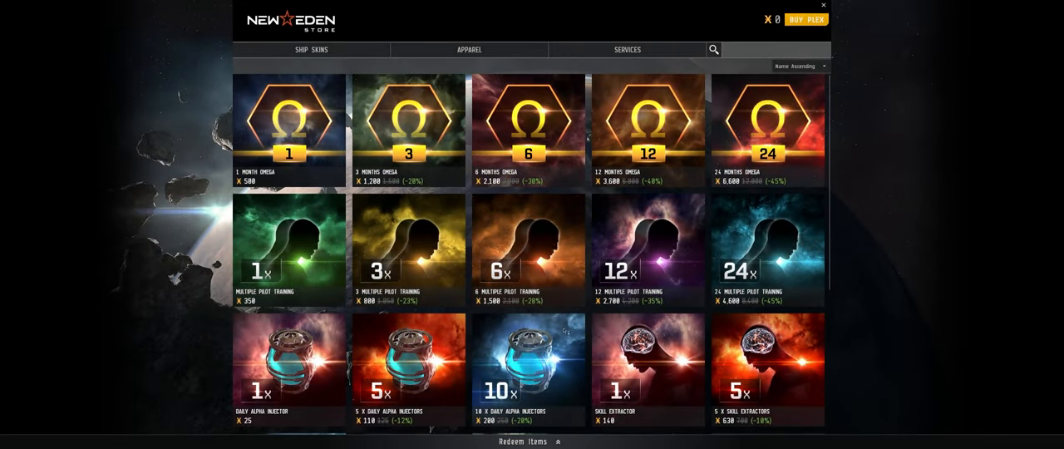
scroll("down", 3)
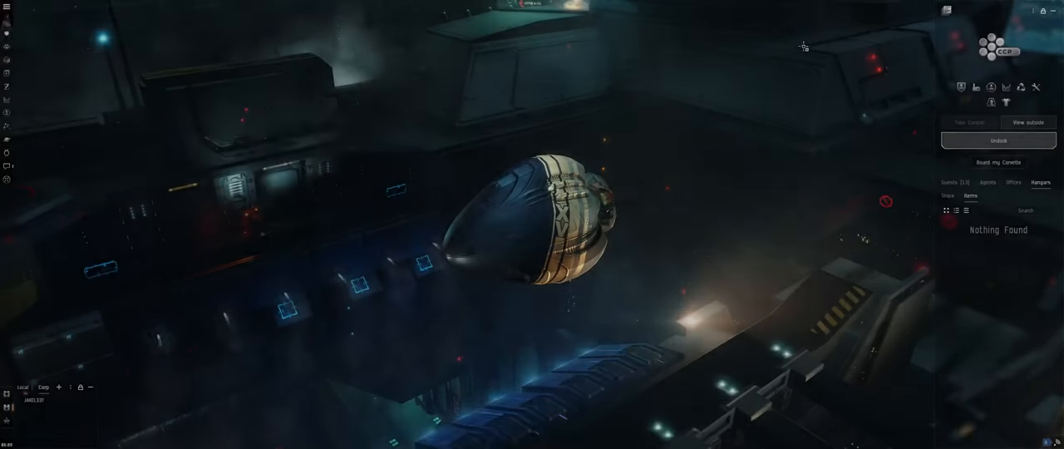
Reach the Ship Tree from the Neocom to view the Rorqual's market details.
left_click(7, 7)
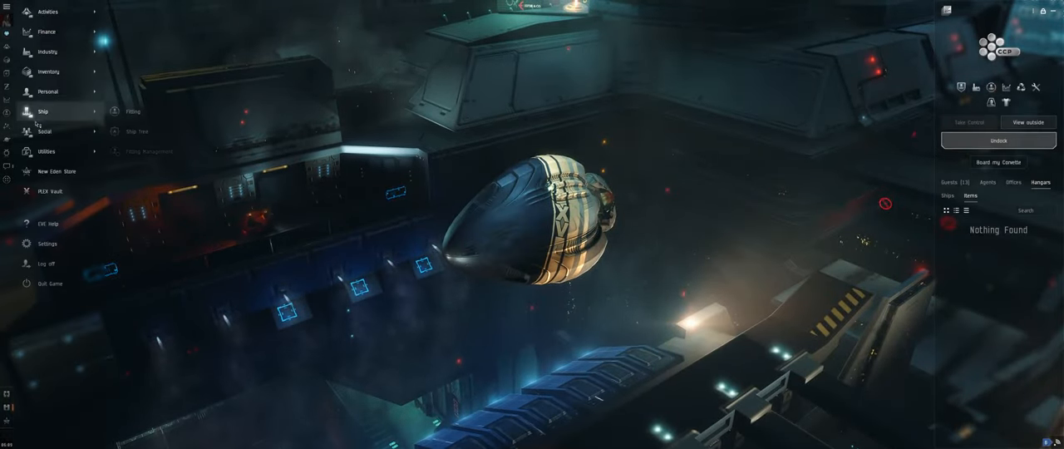
mouse_move(134, 131)
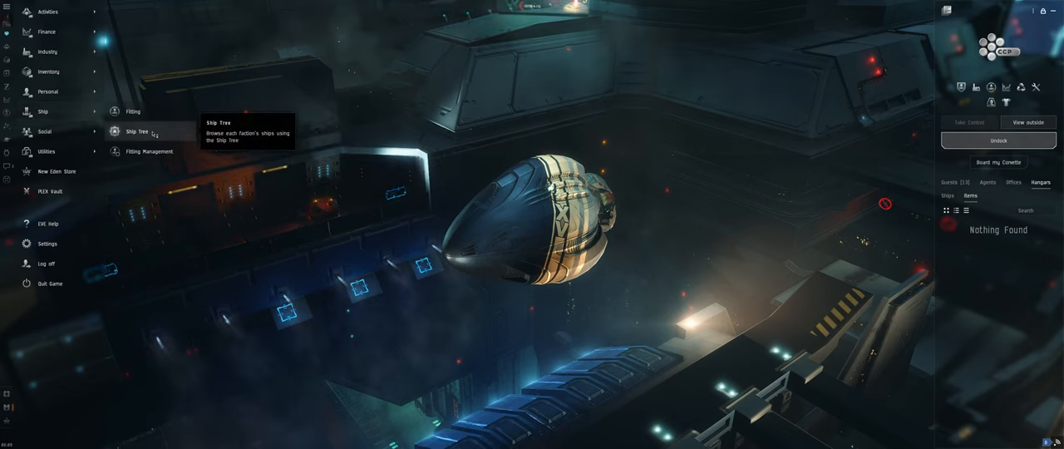
left_click(134, 131)
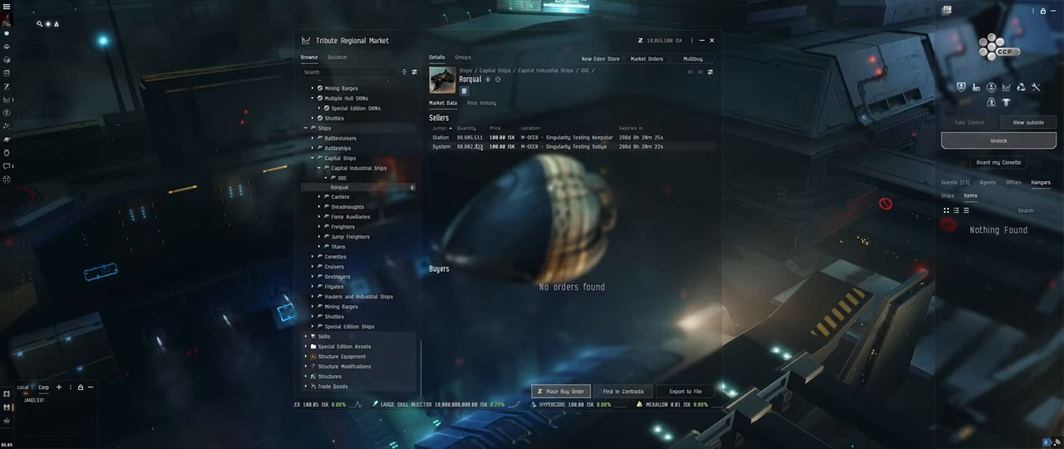
Buy the Rorqual from its sell order and board it from the item hangar.
right_click(496, 136)
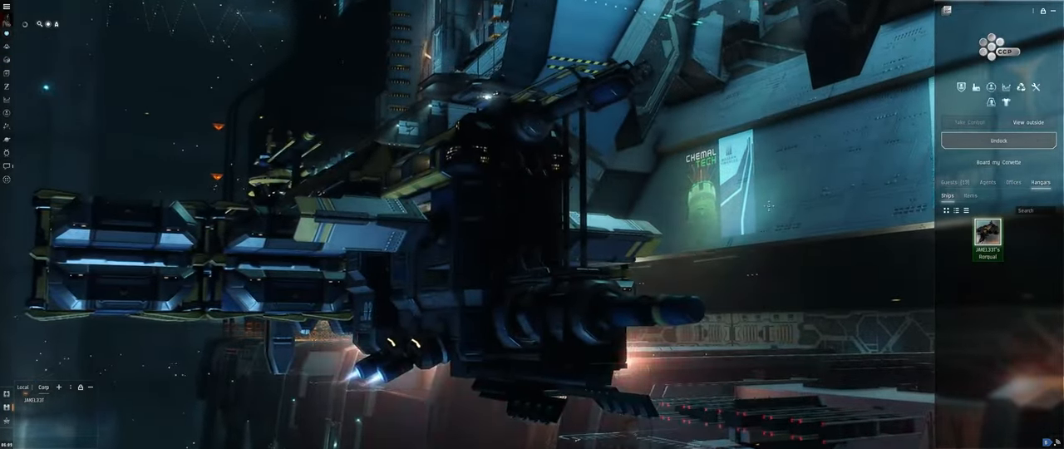
right_click(987, 241)
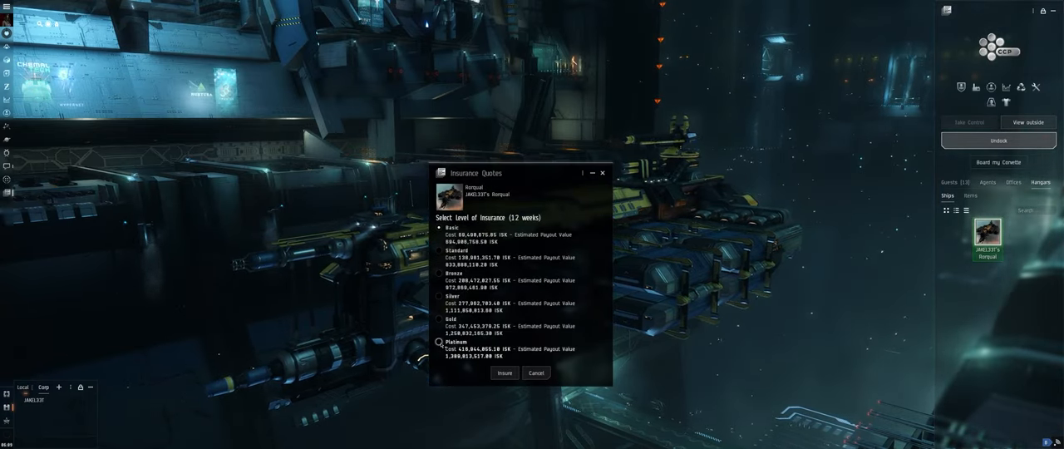
Insure the Rorqual at Platinum coverage in the Insurance Quotes window.
left_click(535, 372)
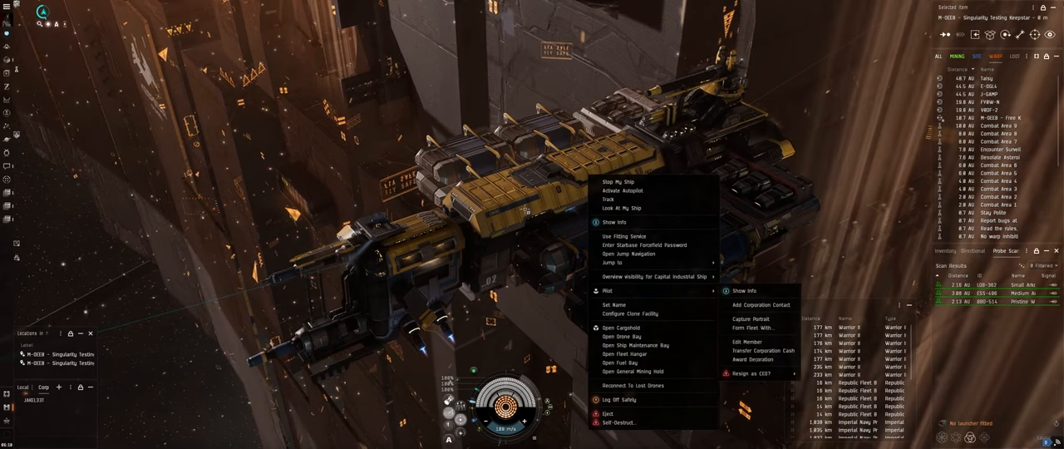
Start the Rorqual's self-destruct countdown from its context menu in space.
left_click(618, 422)
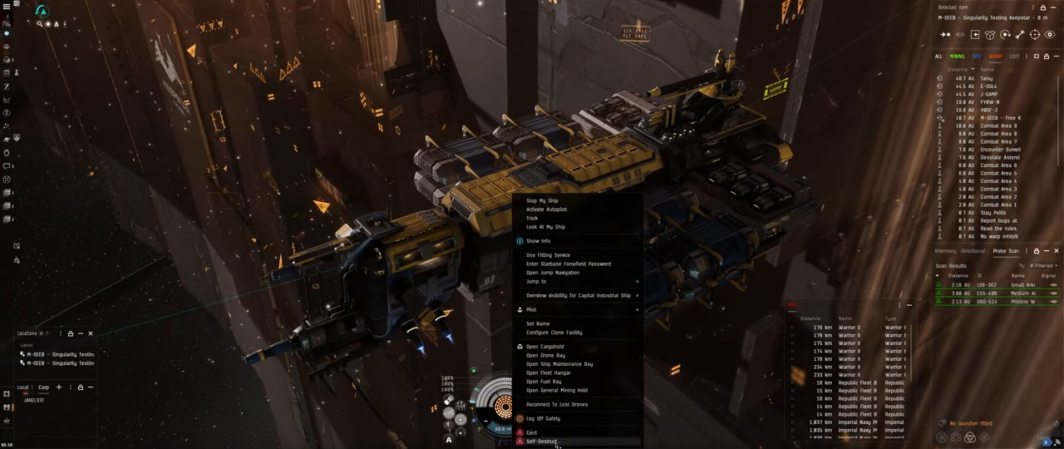
left_click(541, 200)
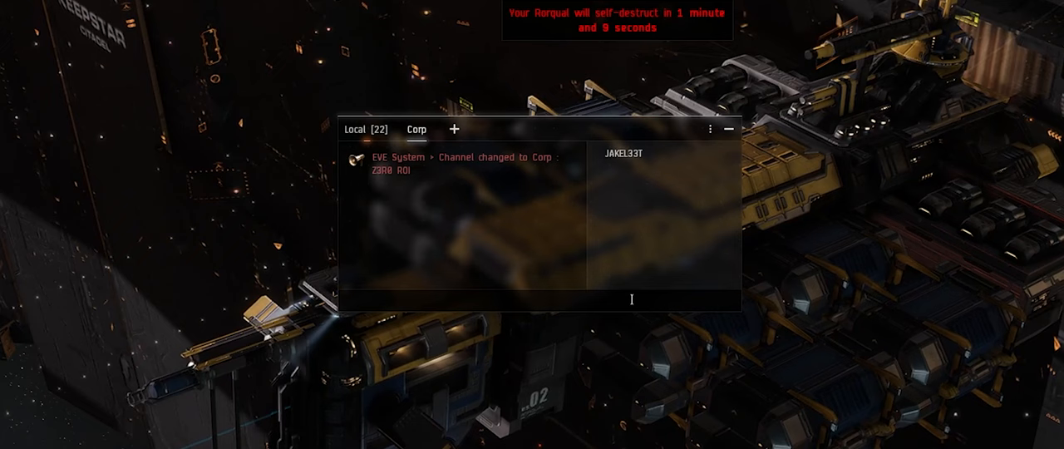
Enter the /moveme slash command in Corp chat while the self-destruct timer runs.
type("/movem")
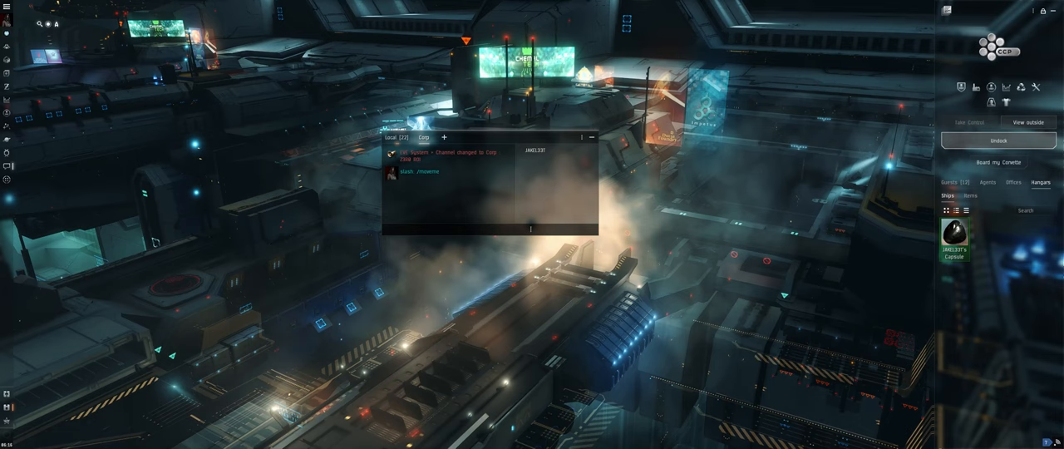
Enter /copyskills in chat to copy a full skill set onto the test character.
type("/copyskills")
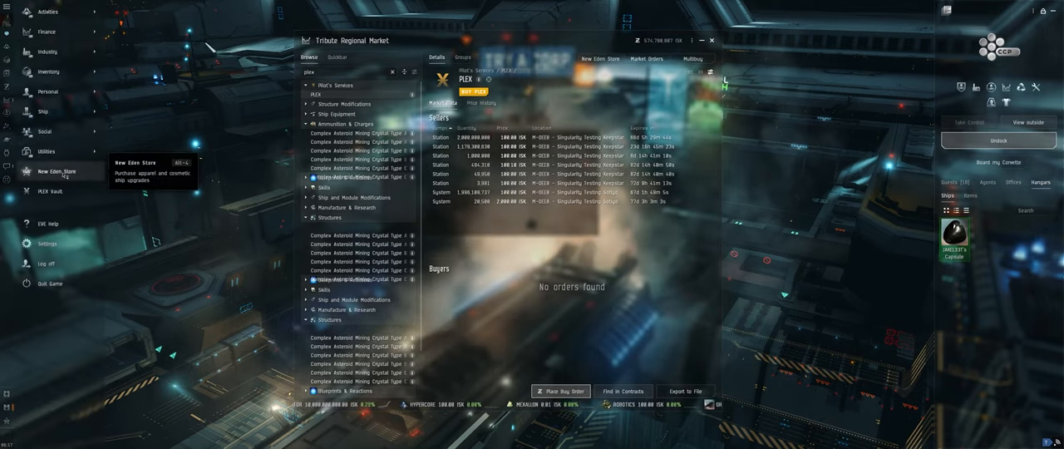
Bring up the New Eden Store from the Neocom menu.
left_click(58, 171)
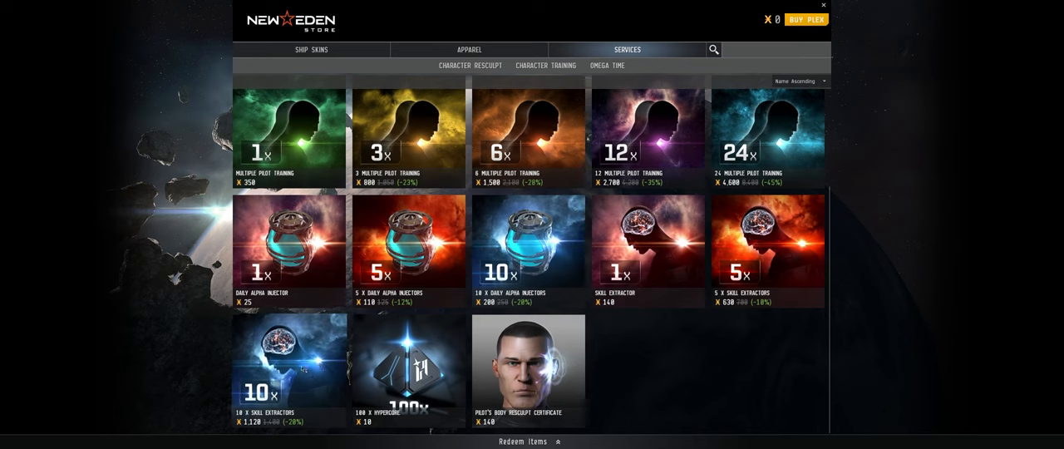
Browse the Services section listing pilot training, injector and extractor offers.
left_click(288, 374)
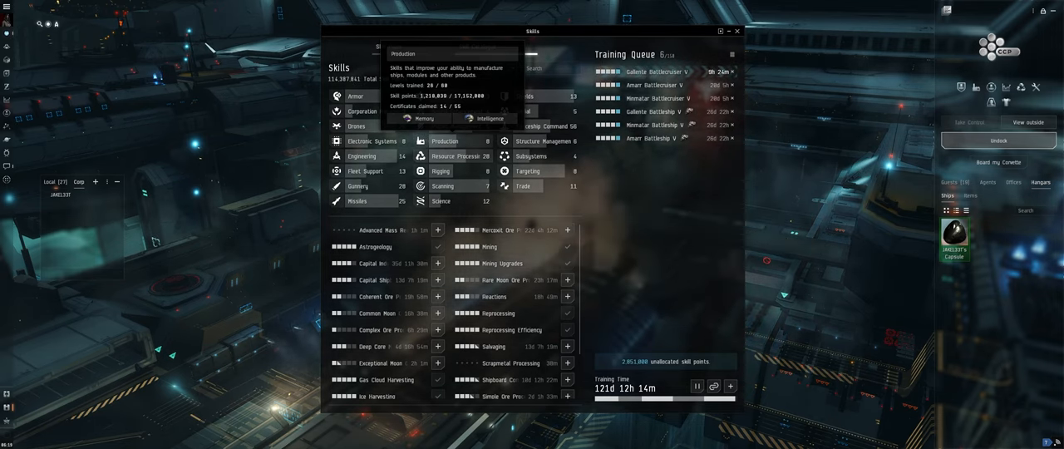
Replace Skills with the Fitting window and simulate a listed ship hull from Hulls & Fits.
left_click(737, 29)
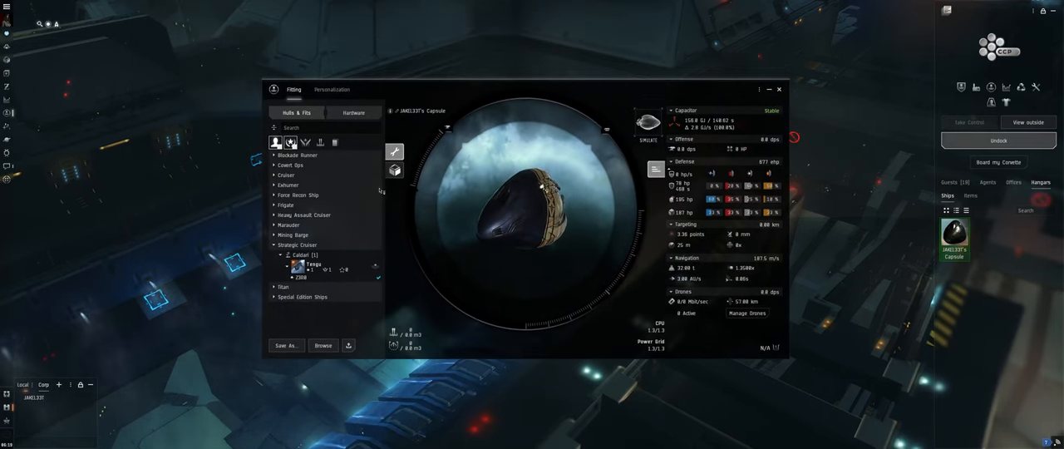
left_click(314, 264)
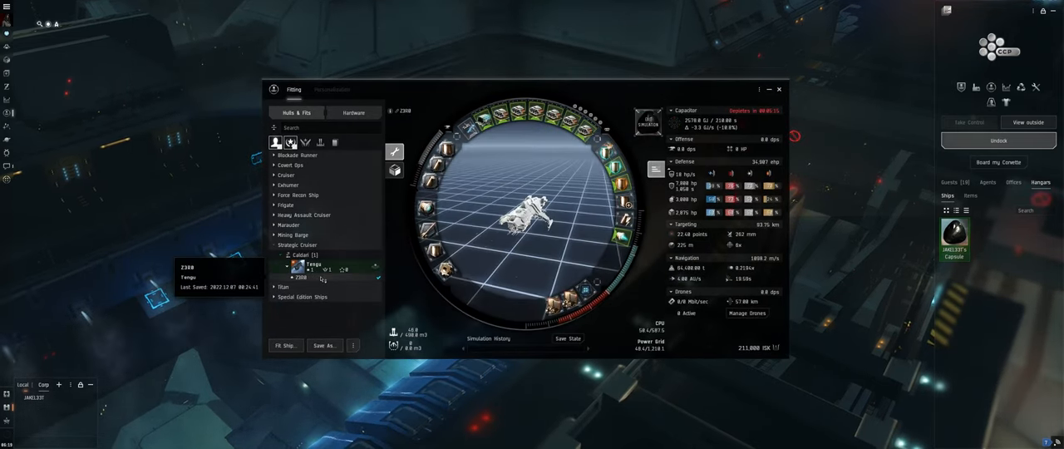